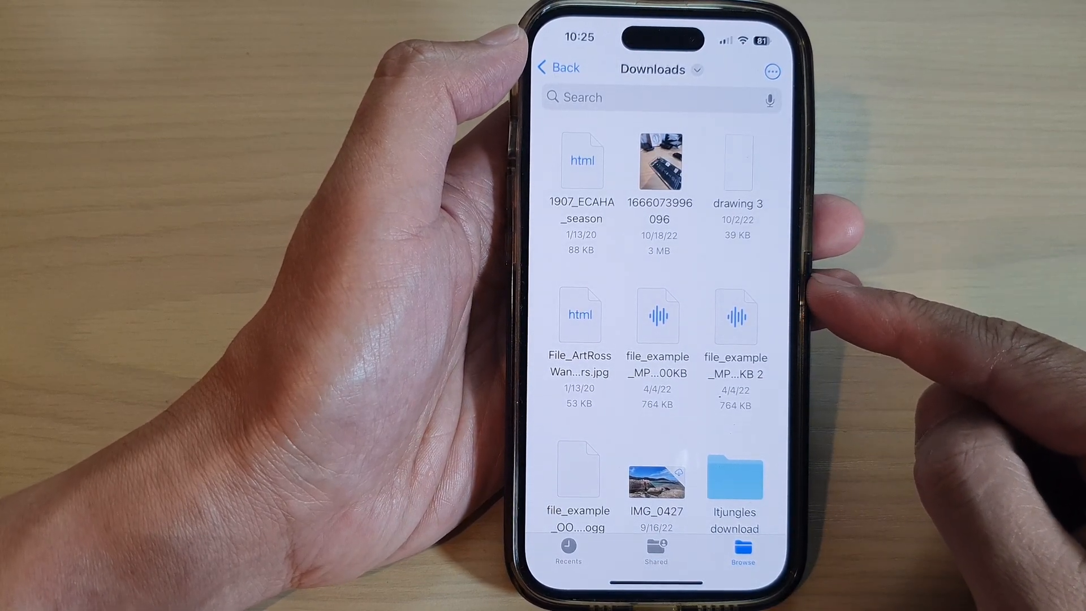
Step: Return home, search the App Library for 'Fil' and launch the Files app
left_click(558, 68)
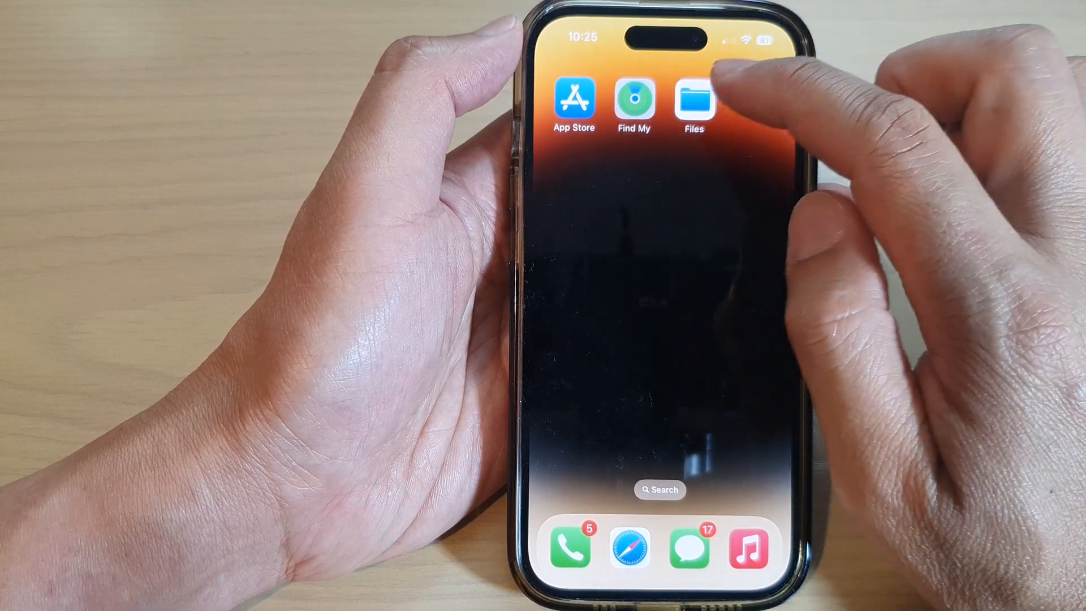
left_click(694, 105)
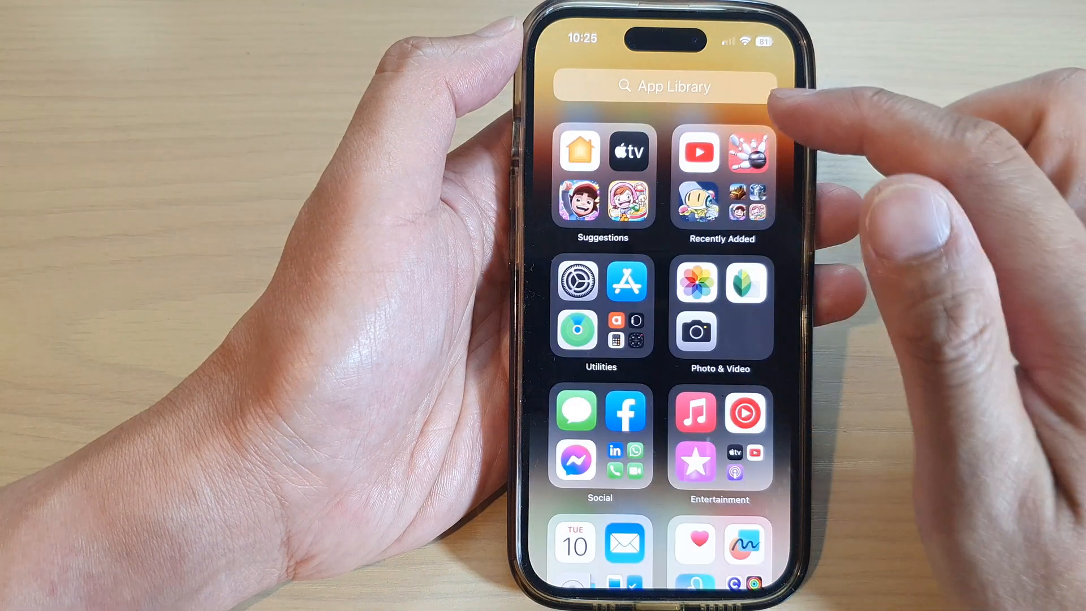
left_click(661, 86)
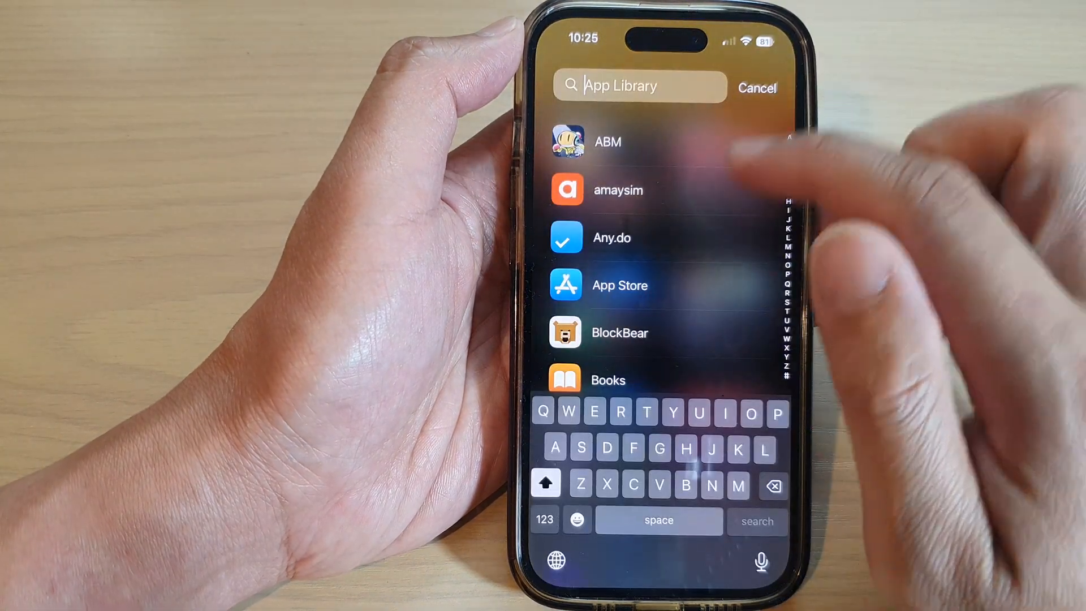
type("Fil")
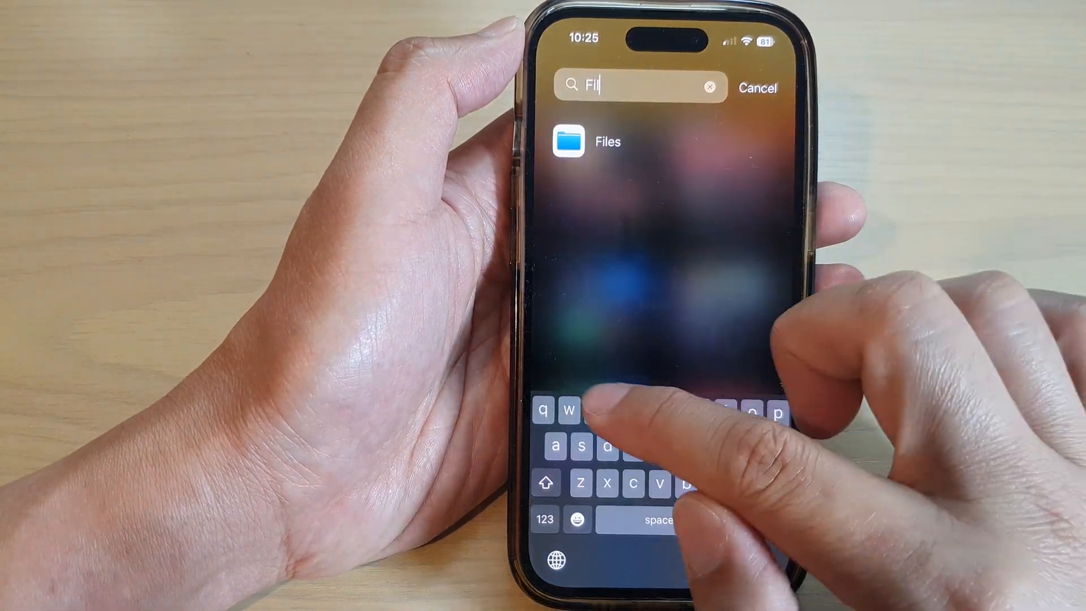
left_click(608, 141)
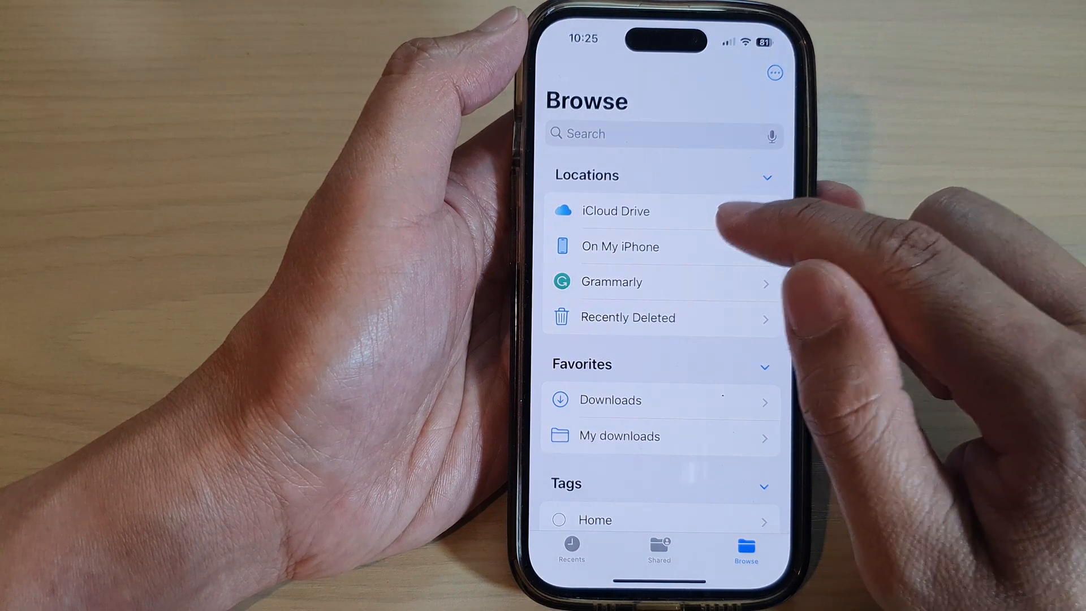
Step: Open the Downloads folder inside iCloud Drive from the Browse screen
left_click(614, 211)
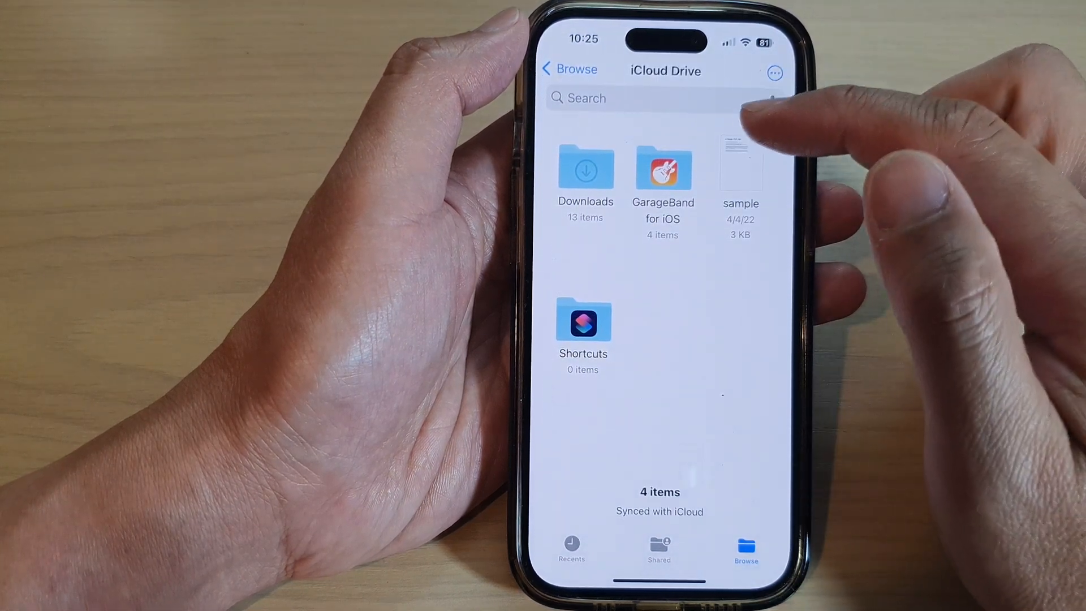
left_click(585, 169)
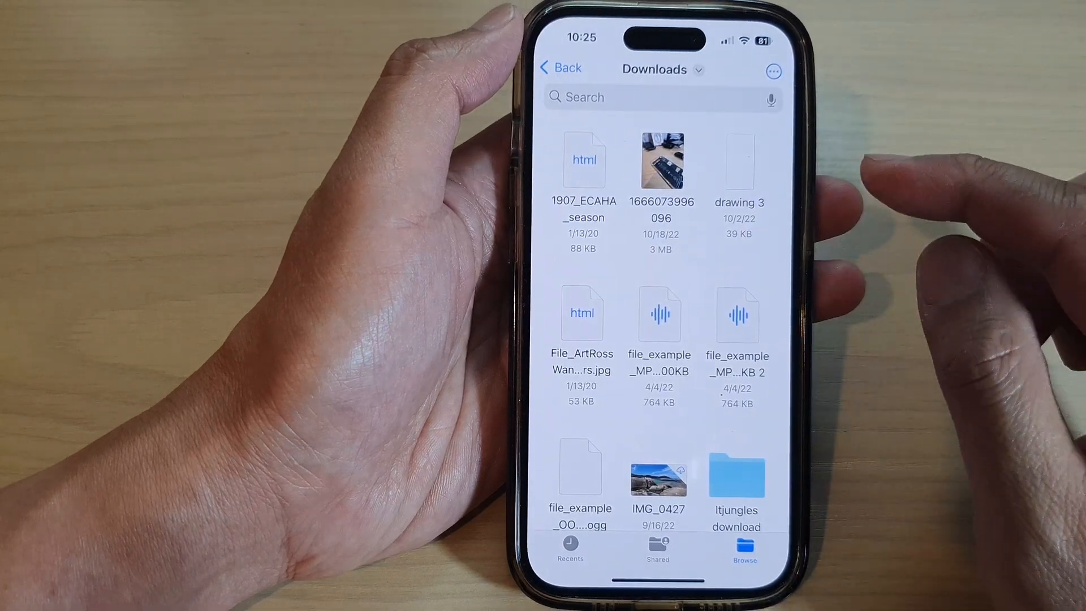
Step: Select IMG_0427, Scanned Document and the music file and choose Download Now
left_click(773, 71)
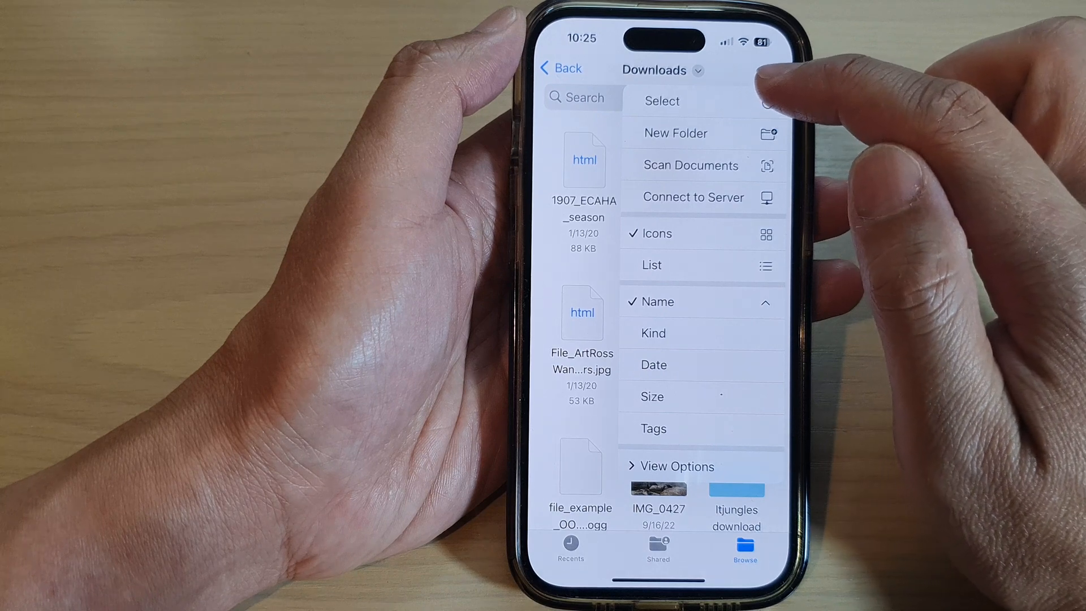
left_click(661, 102)
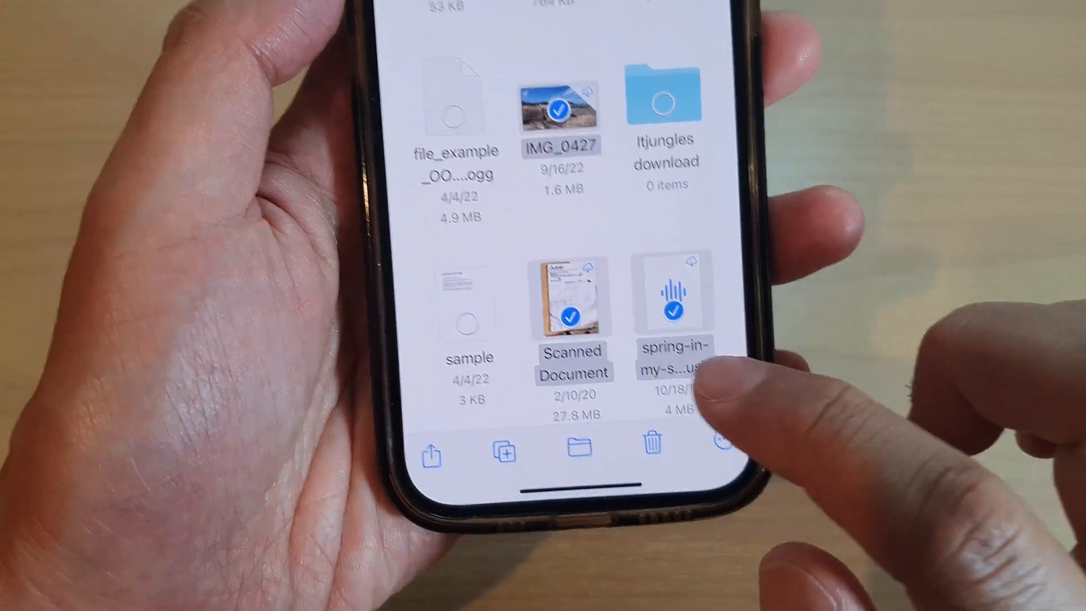
left_click(727, 436)
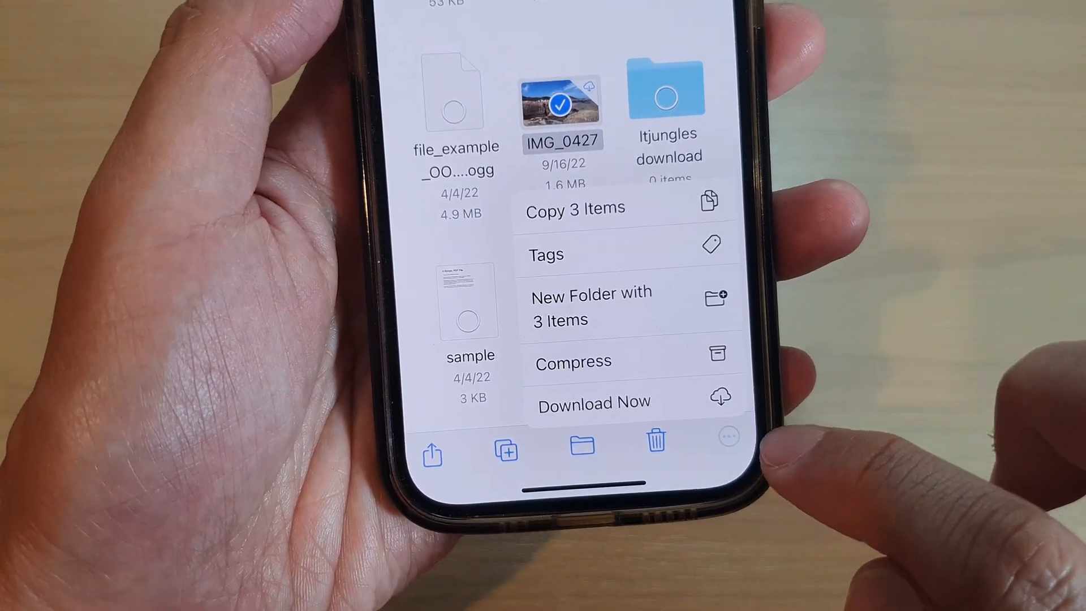
left_click(593, 403)
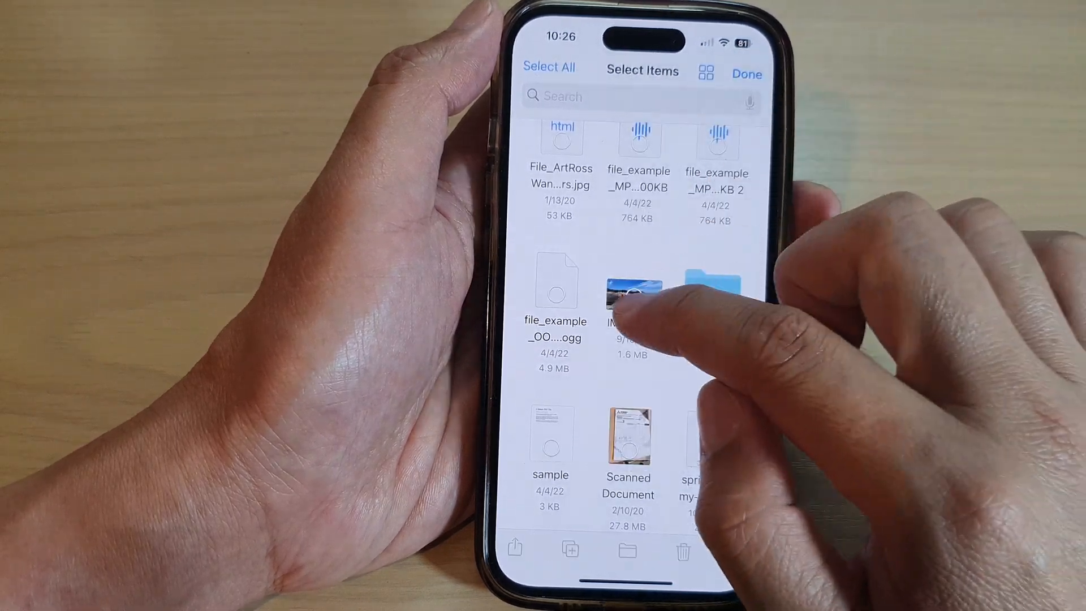
Step: Mark IMG_0427 with the other two items and run Copy 3 Items
left_click(630, 296)
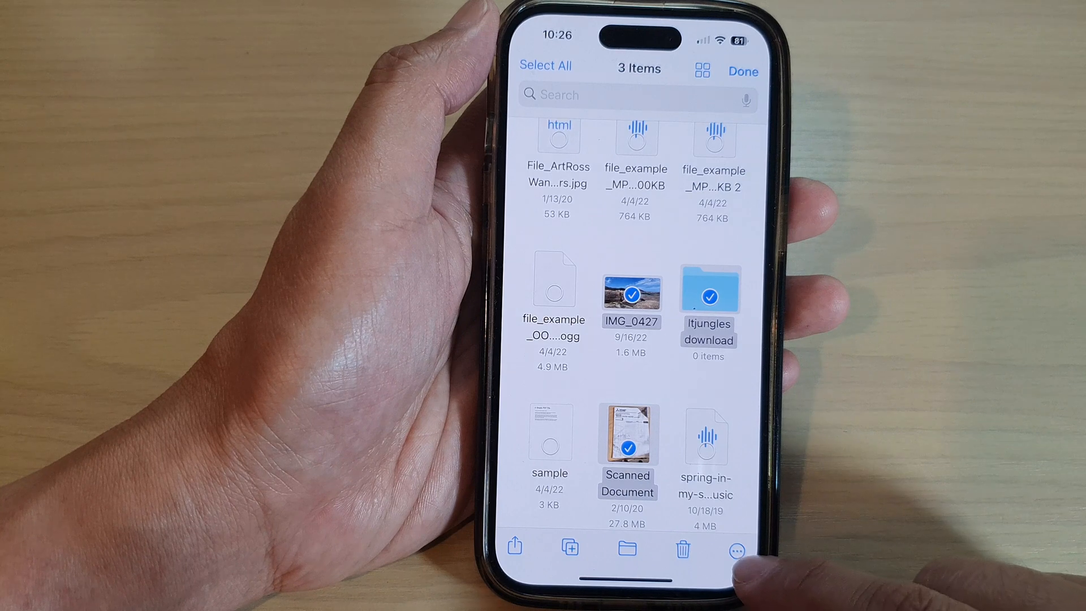
left_click(735, 549)
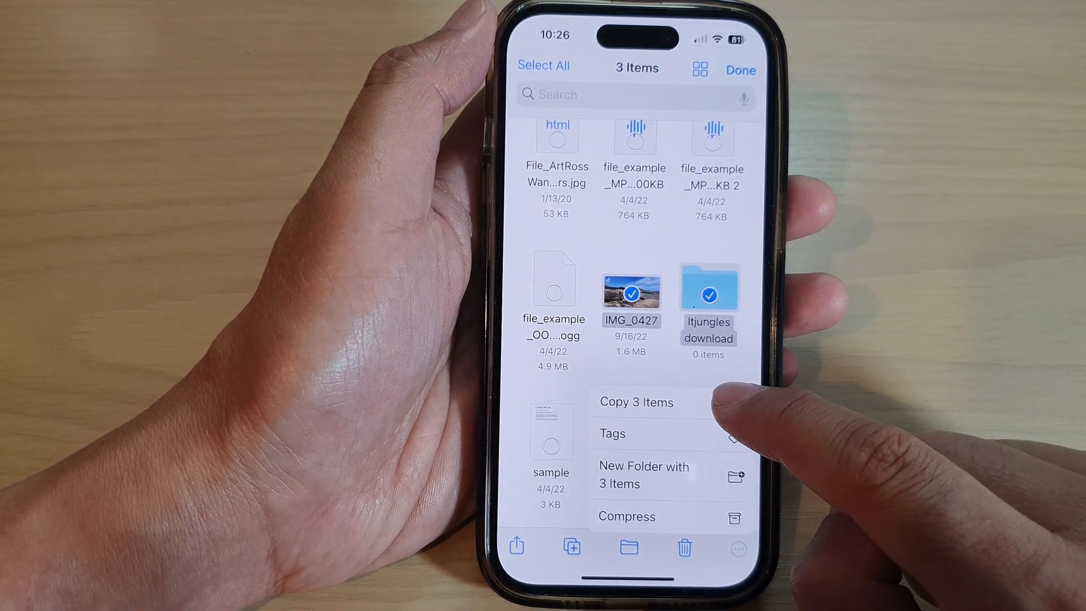
left_click(634, 402)
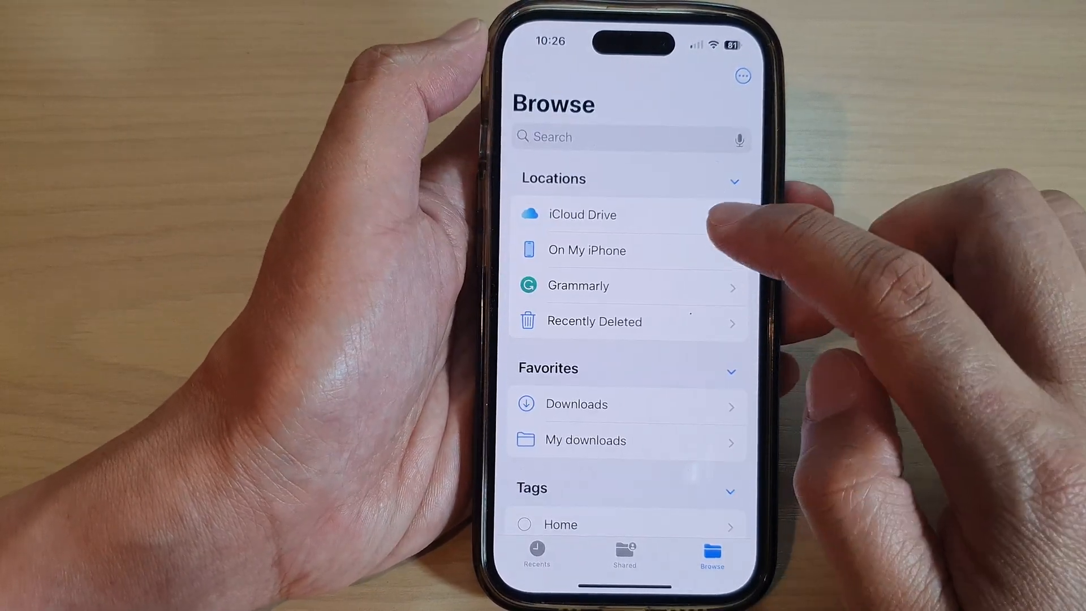
Step: Paste the three items into On My iPhone Downloads, replacing the existing Itjungles folder
left_click(587, 250)
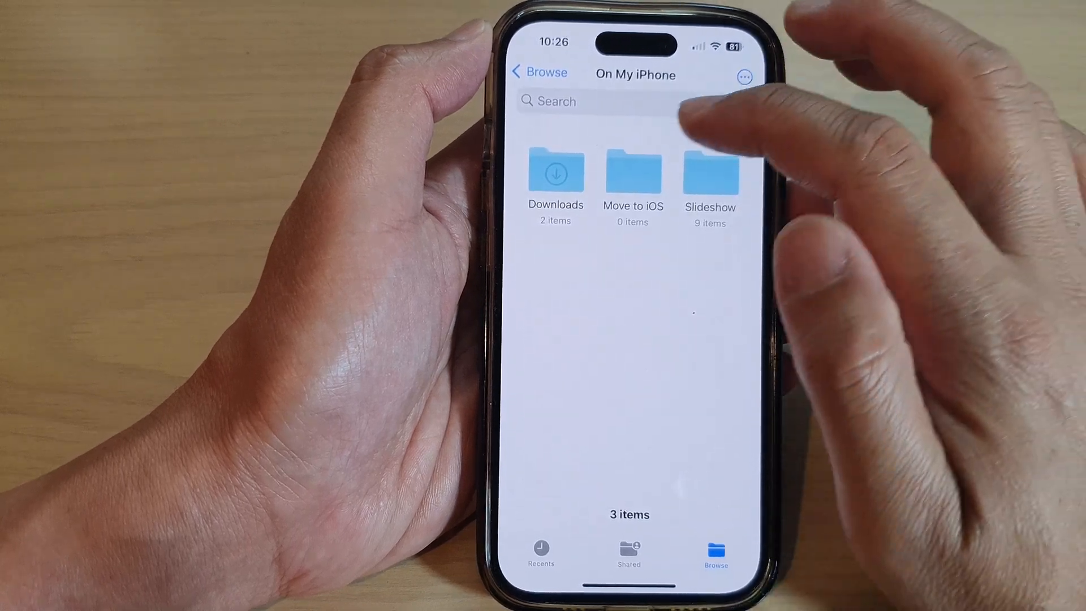
left_click(556, 171)
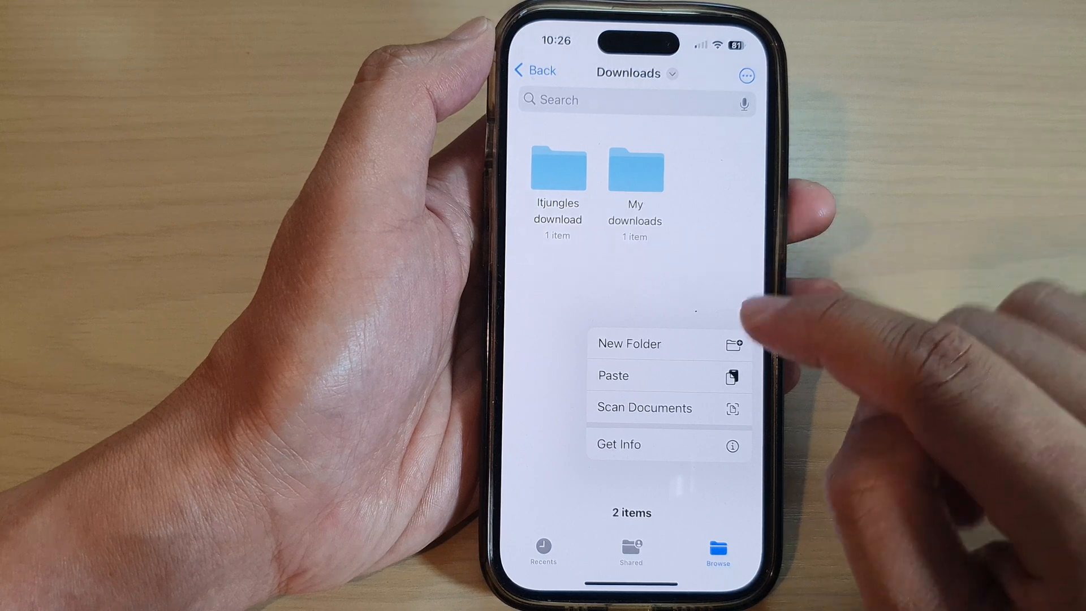
left_click(612, 375)
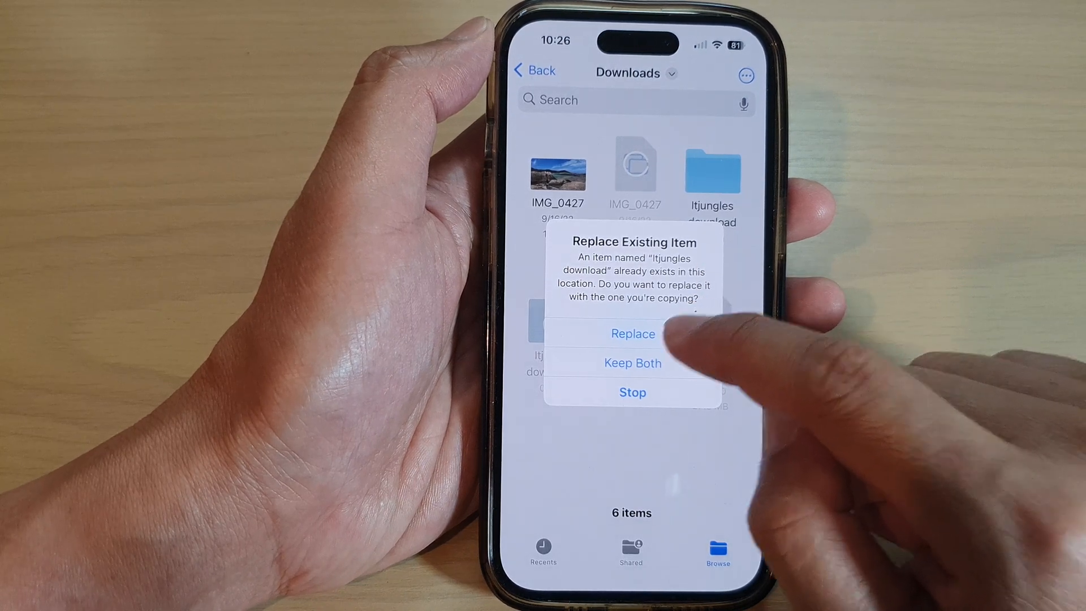
left_click(631, 363)
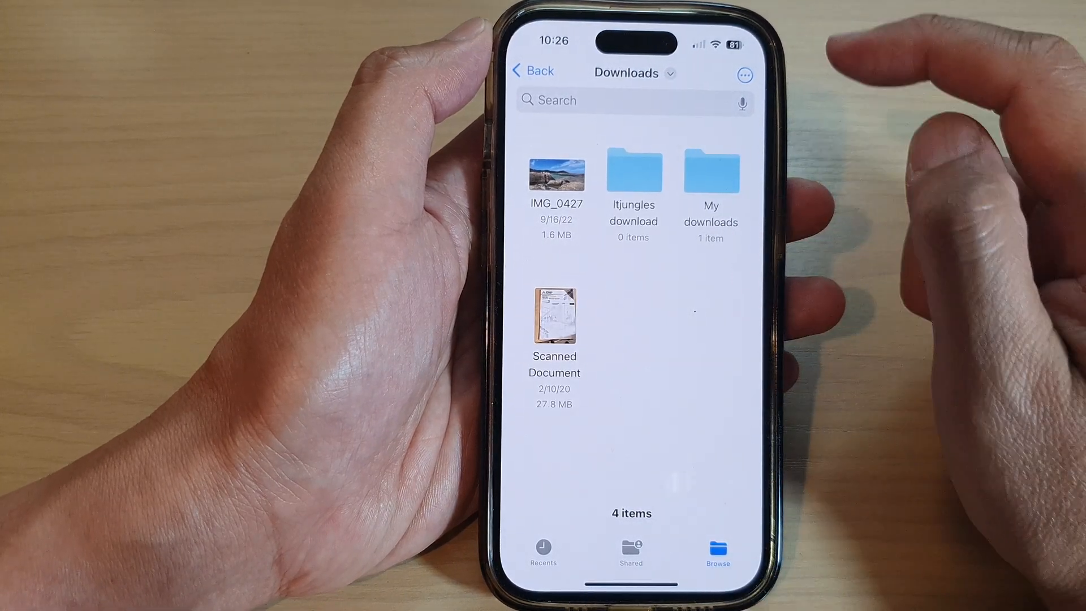